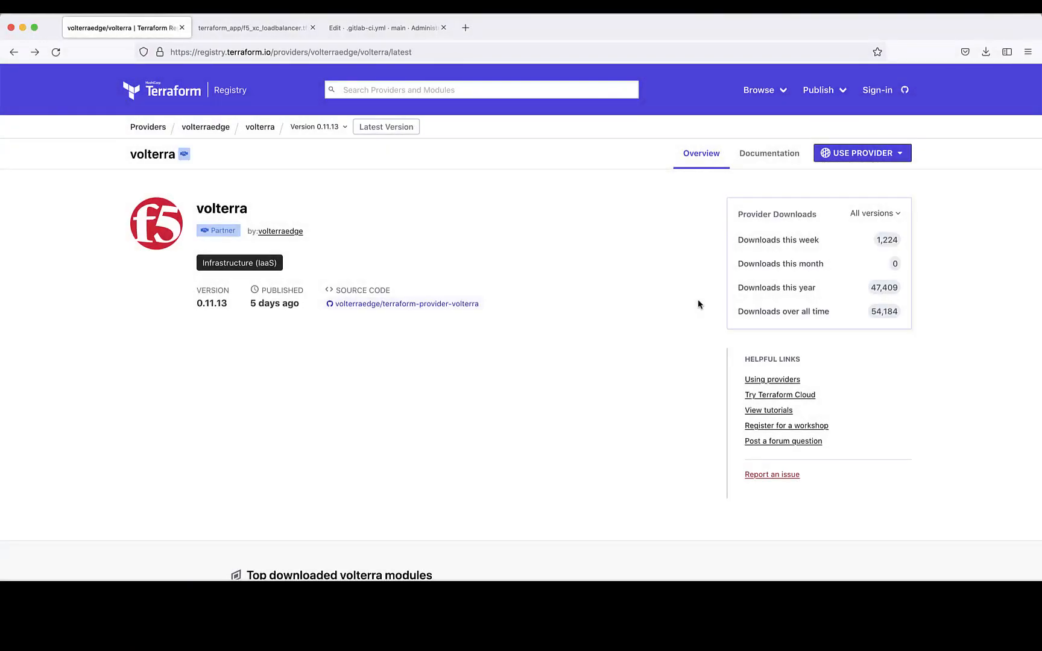
{"action": "mouse_move", "coordinate": [732, 224]}
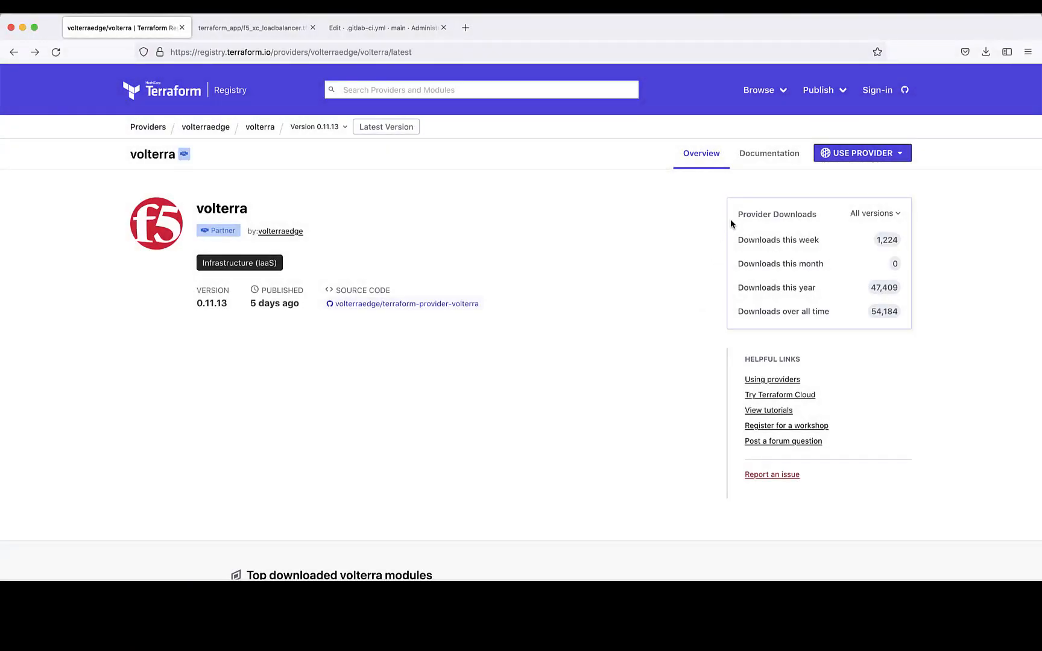
- Open the volterra provider documentation and view the volterra_origin_pool resource page
{"action": "left_click", "coordinate": [768, 153]}
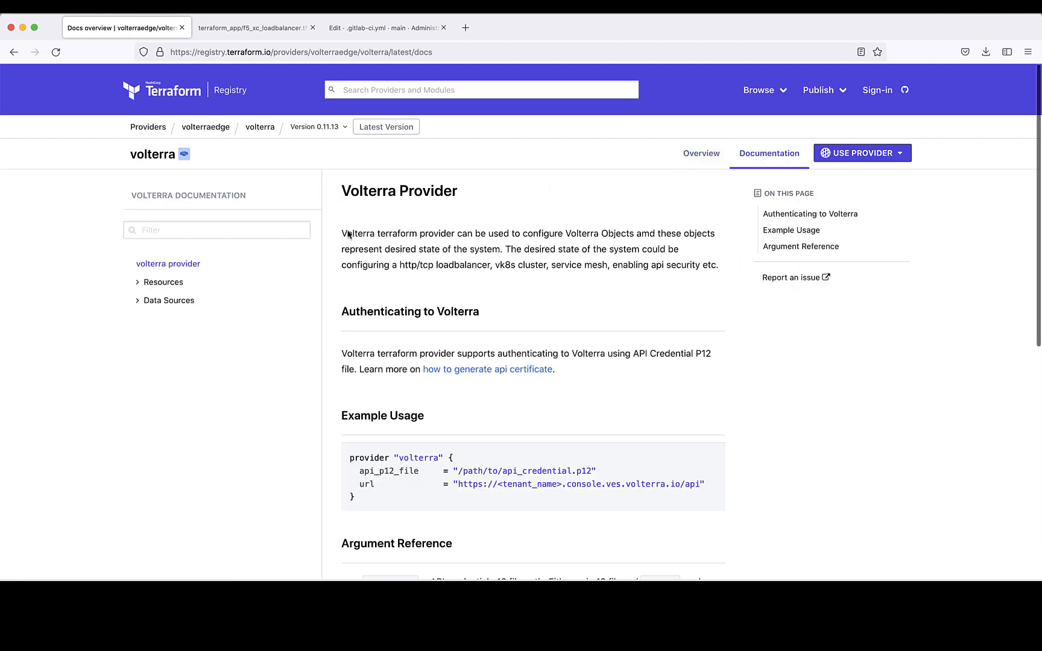
{"action": "type", "text": "pool"}
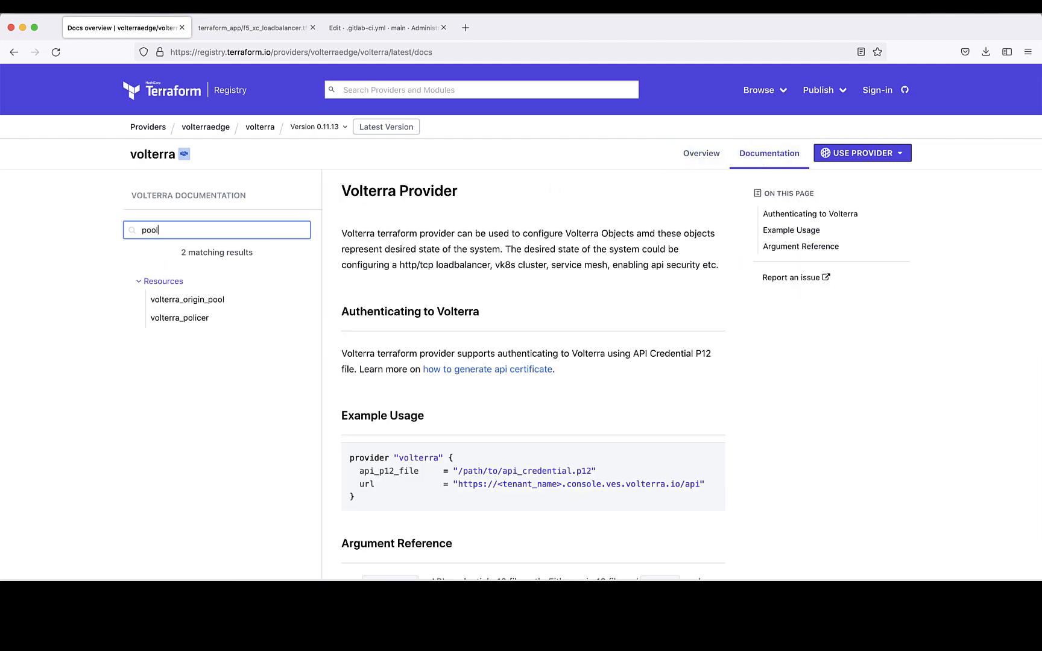
{"action": "left_click", "coordinate": [187, 300]}
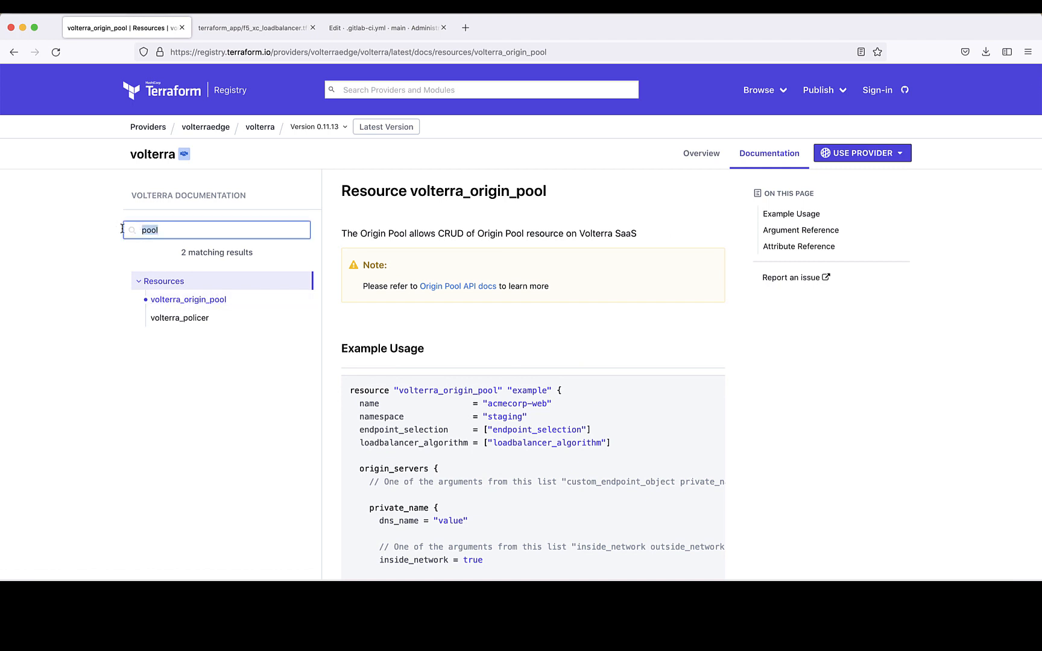
- View the volterra_http_loadbalancer docs, then the volterra_app_firewall resource reference
{"action": "type", "text": "http"}
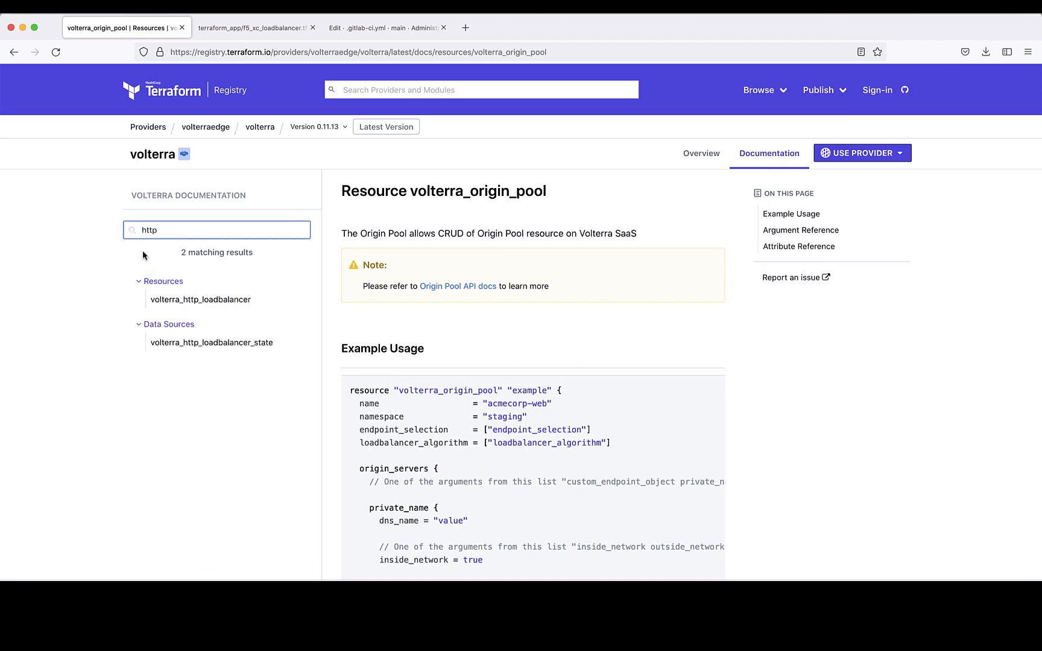
{"action": "left_click", "coordinate": [201, 299]}
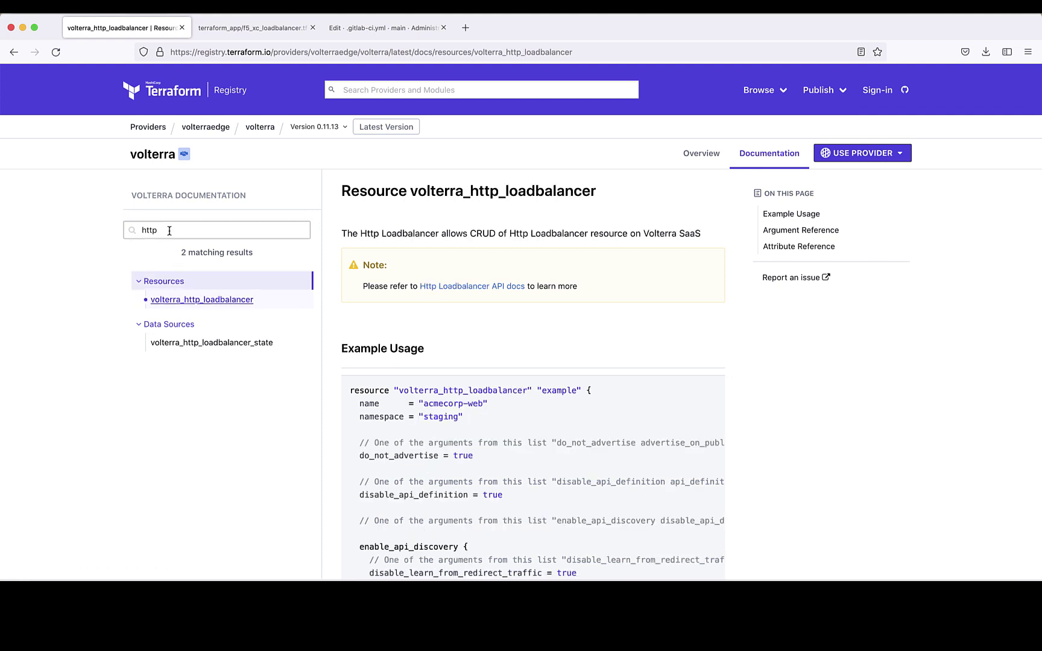
{"action": "type", "text": "app_fir"}
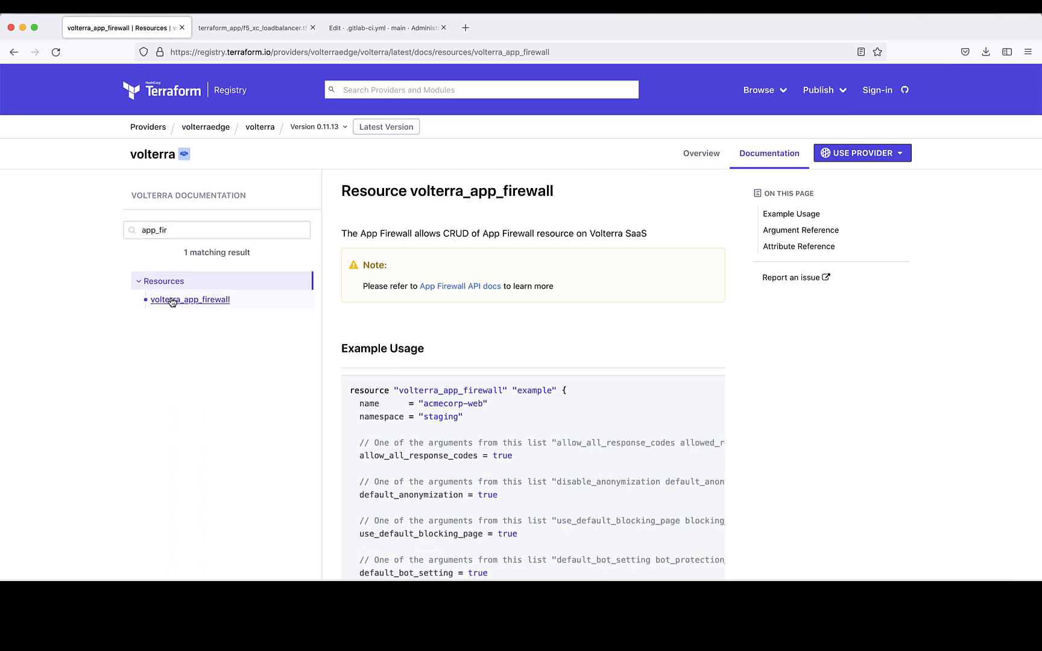
{"action": "left_click", "coordinate": [255, 28]}
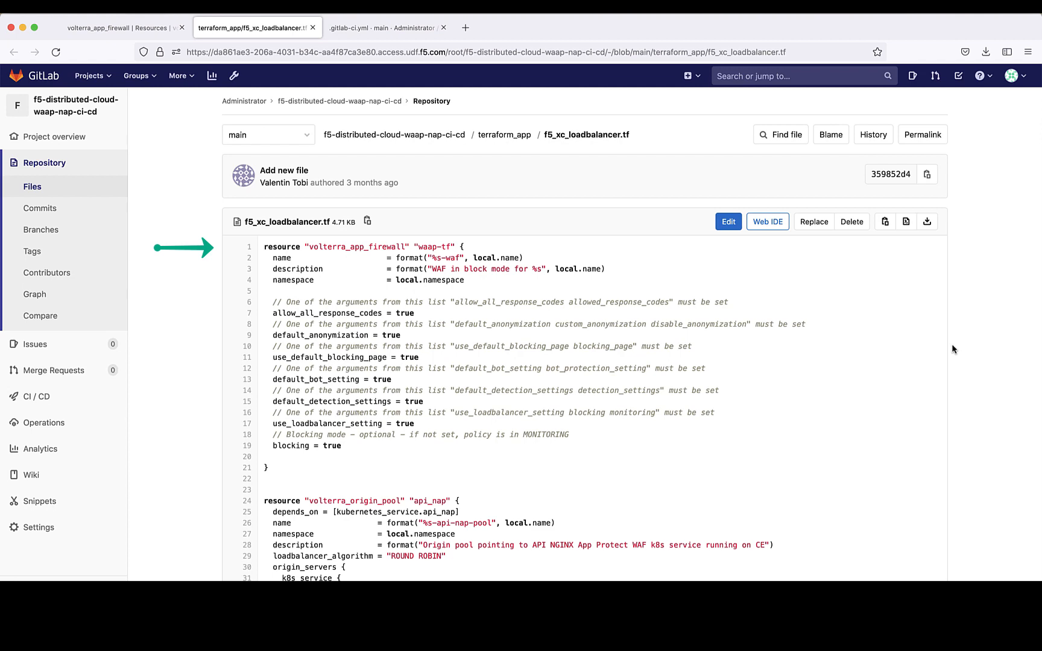
{"action": "scroll", "scroll_direction": "down", "scroll_amount": 3}
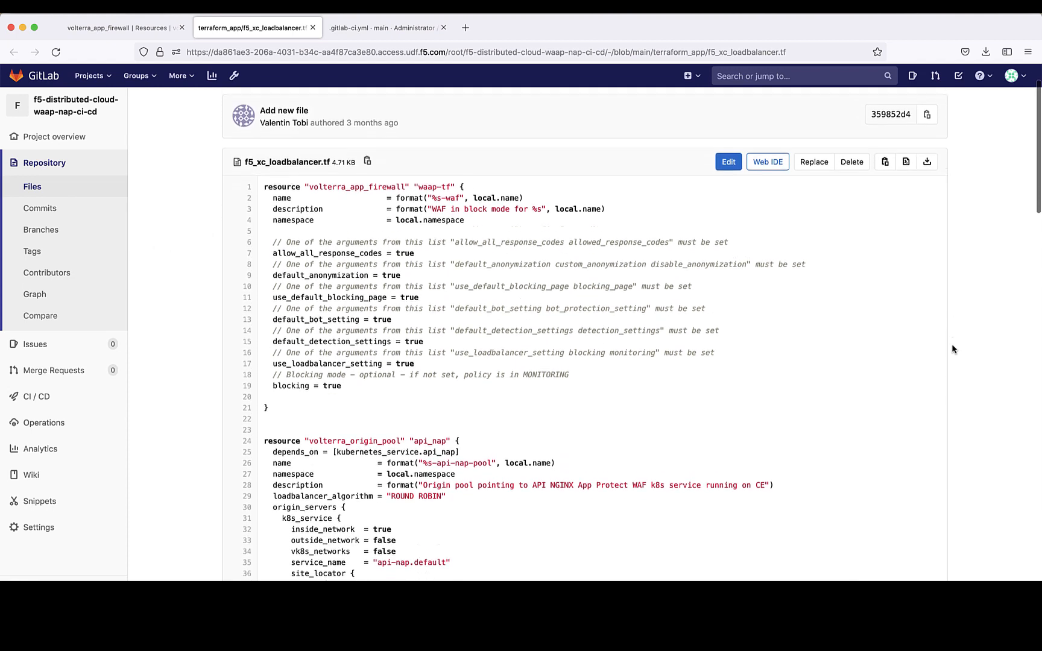
{"action": "scroll", "scroll_direction": "down", "scroll_amount": 3}
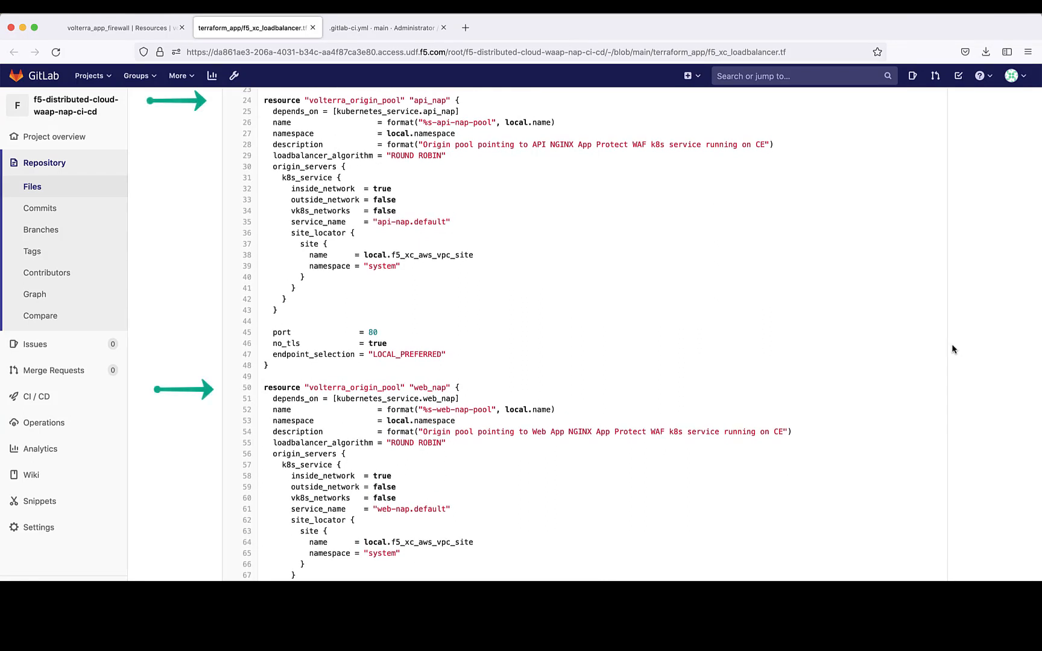
{"action": "scroll", "scroll_direction": "down", "scroll_amount": 3}
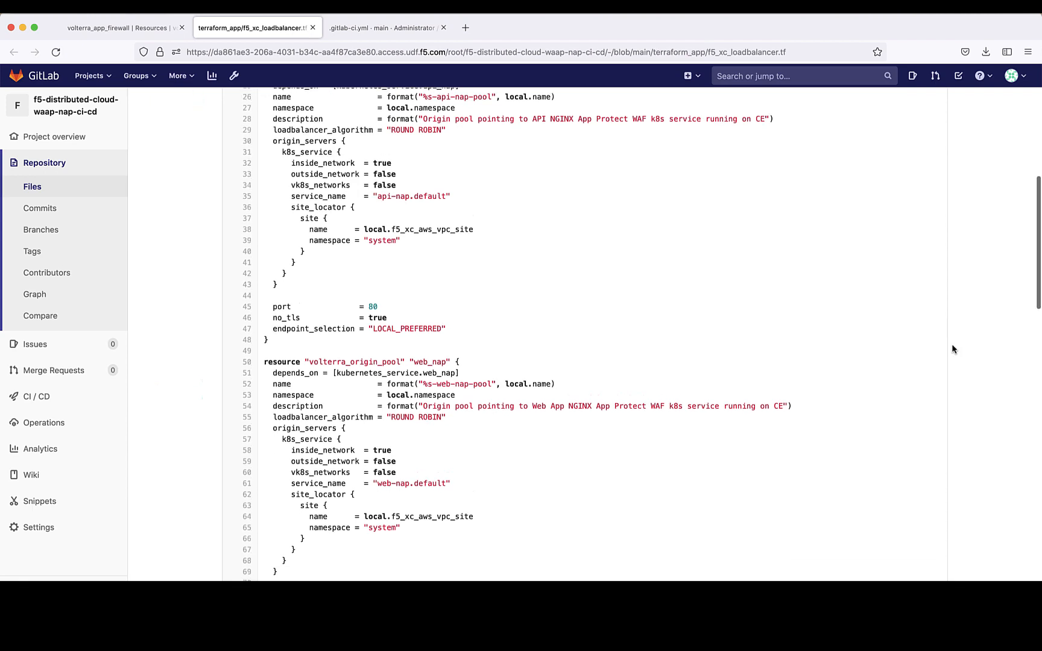
{"action": "scroll", "scroll_direction": "down", "scroll_amount": 3}
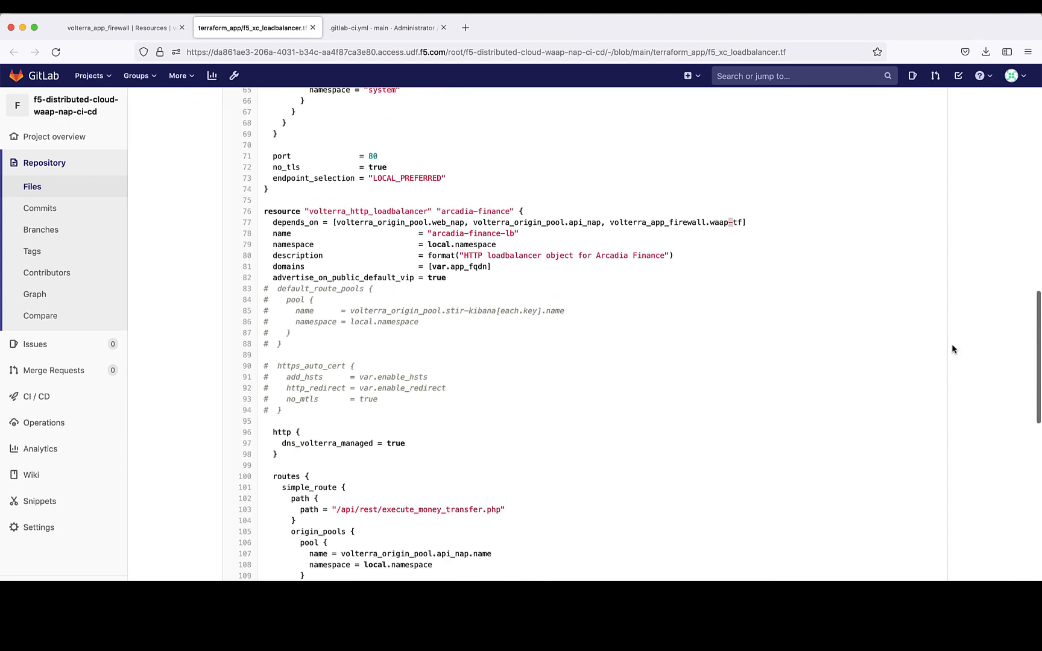
{"action": "scroll", "scroll_direction": "down", "scroll_amount": 3}
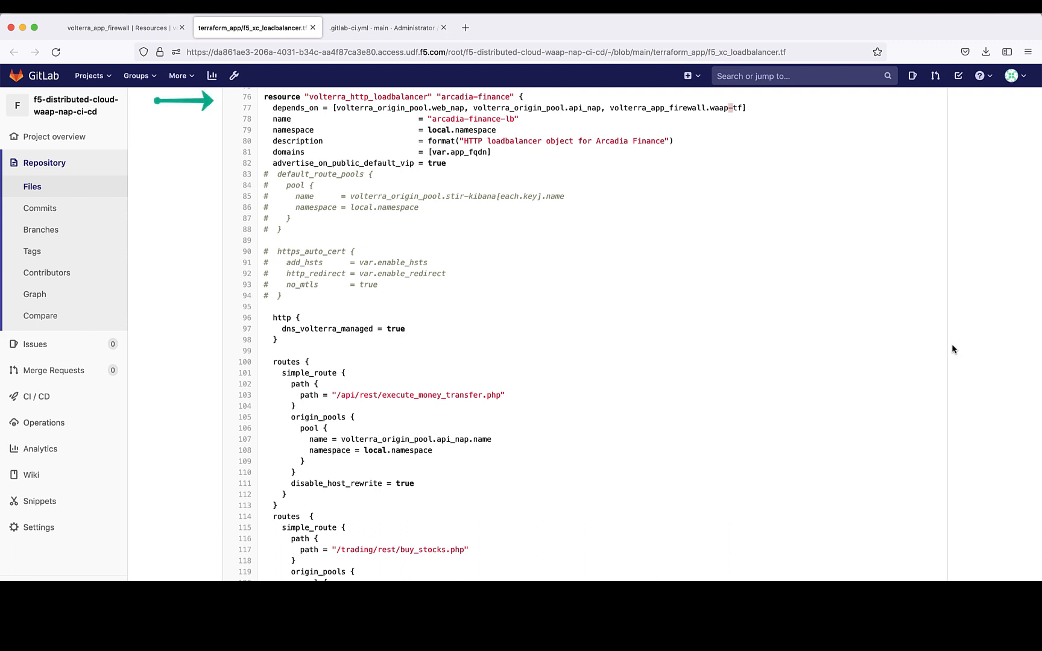
{"action": "scroll", "scroll_direction": "down", "scroll_amount": 3}
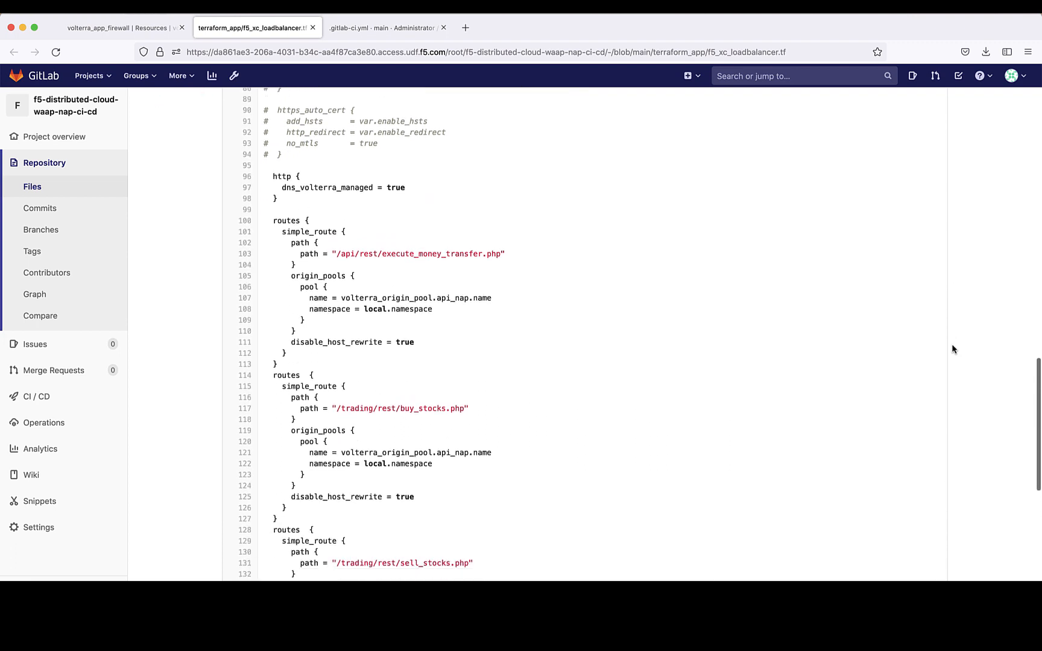
{"action": "scroll", "scroll_direction": "down", "scroll_amount": 3}
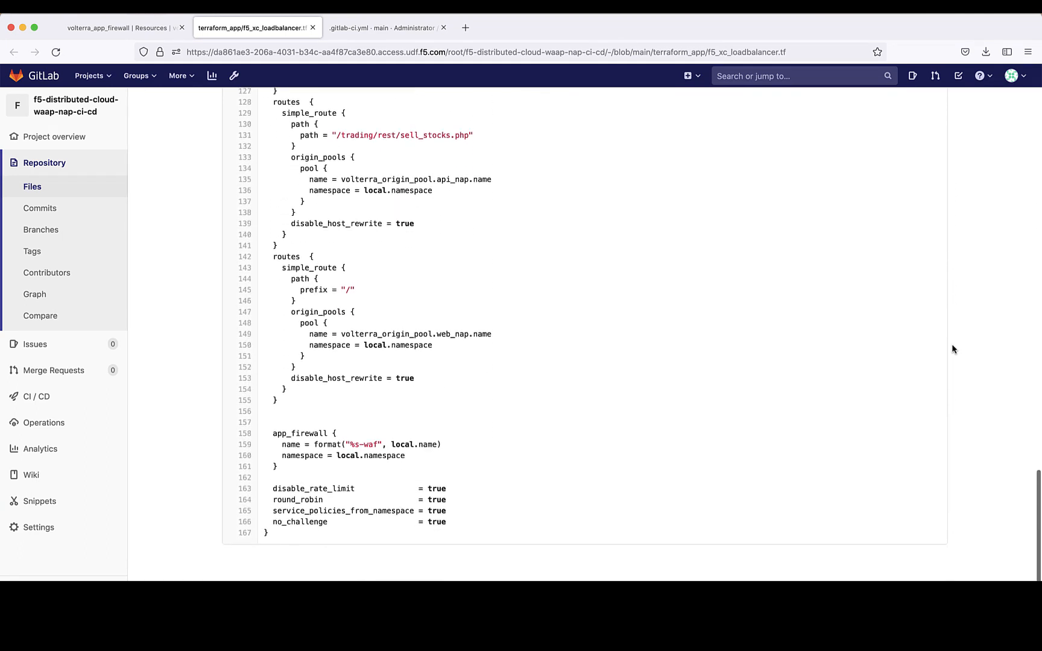